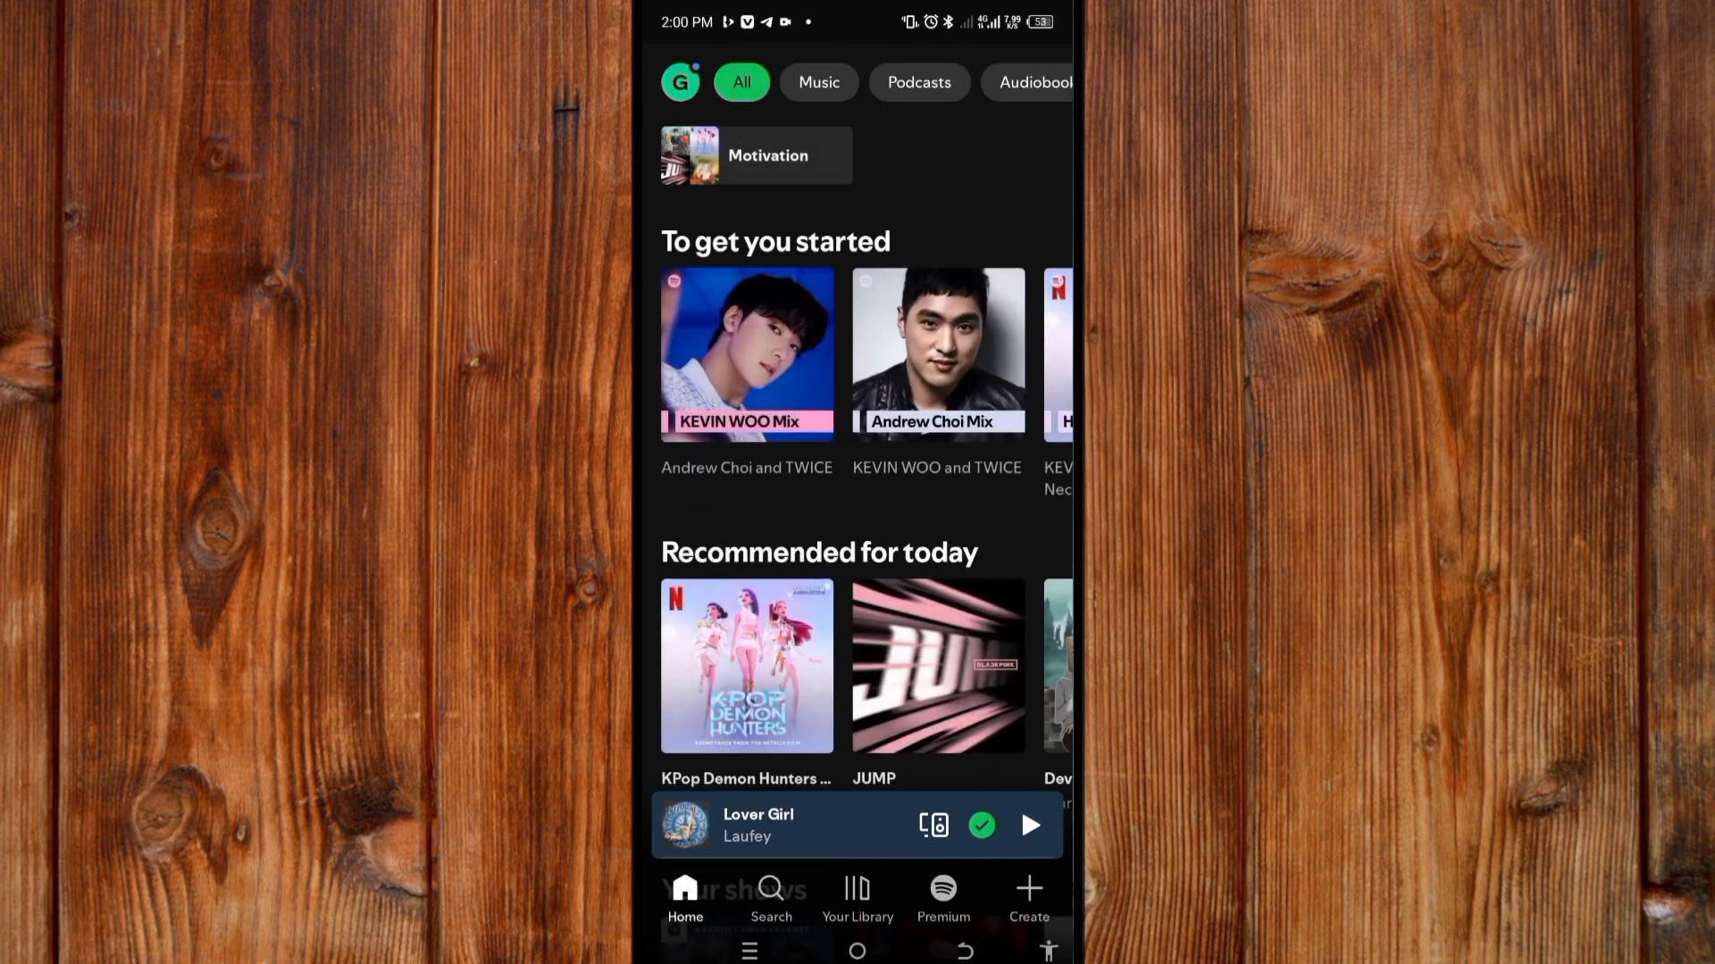
Reach Spotify's Settings list via the profile menu and scroll to Media quality
{"action": "left_click", "coordinate": [678, 82]}
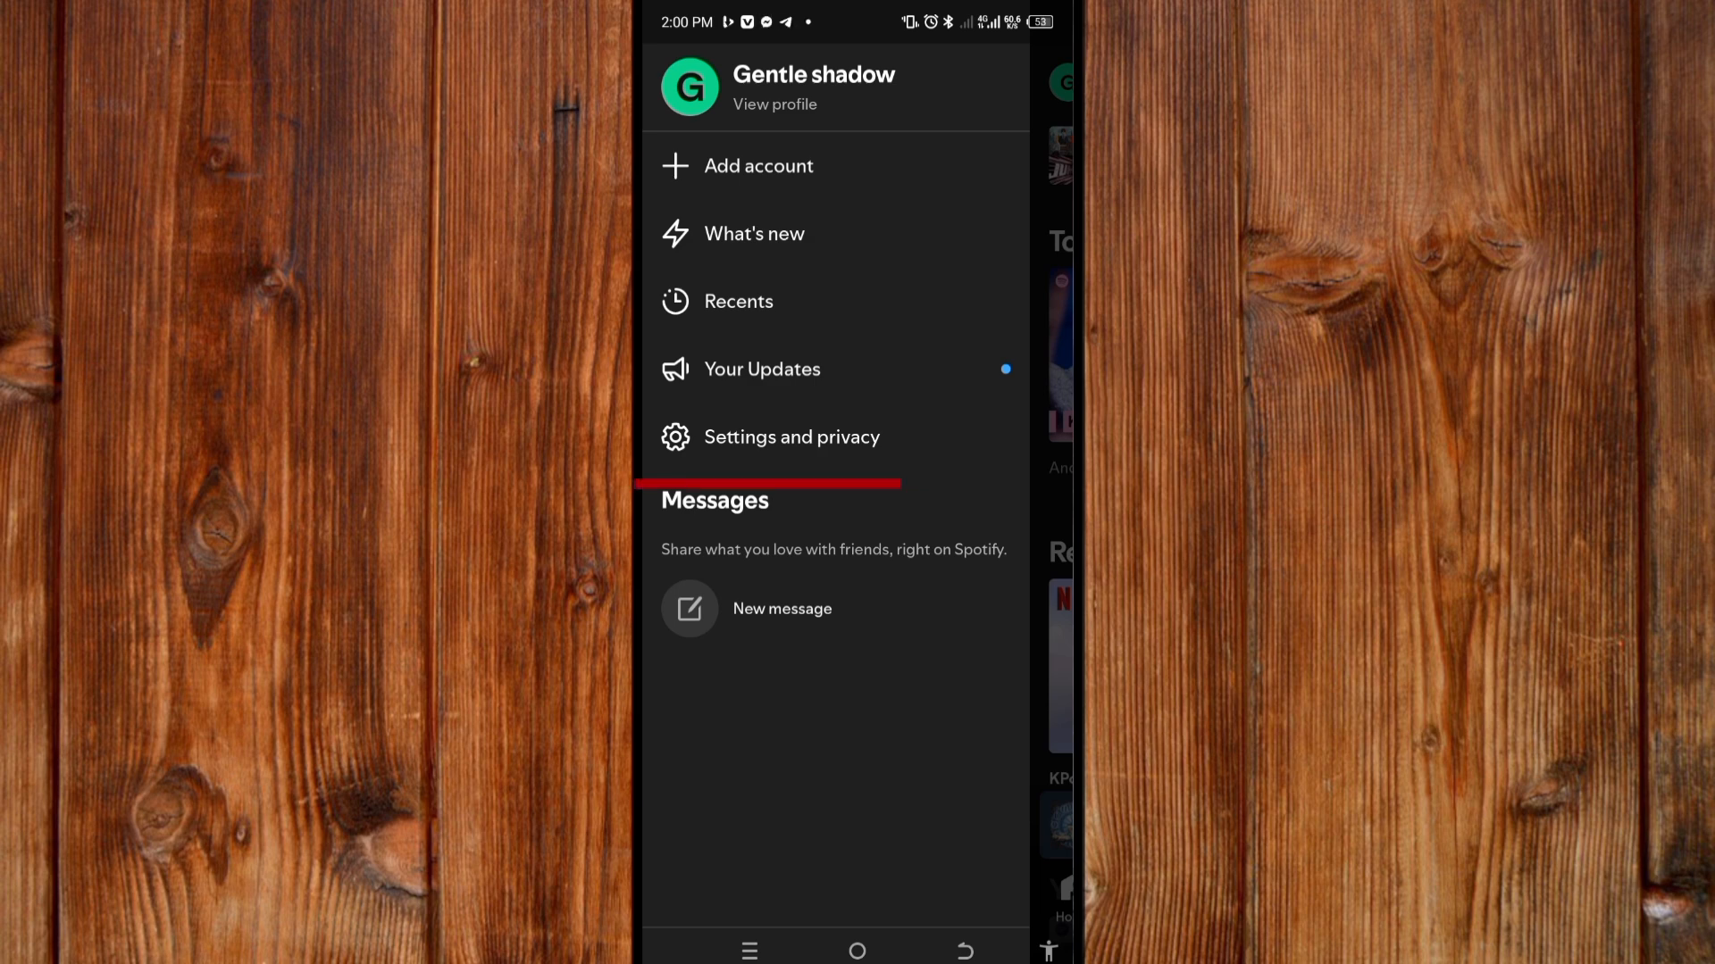
{"action": "left_click", "coordinate": [791, 435]}
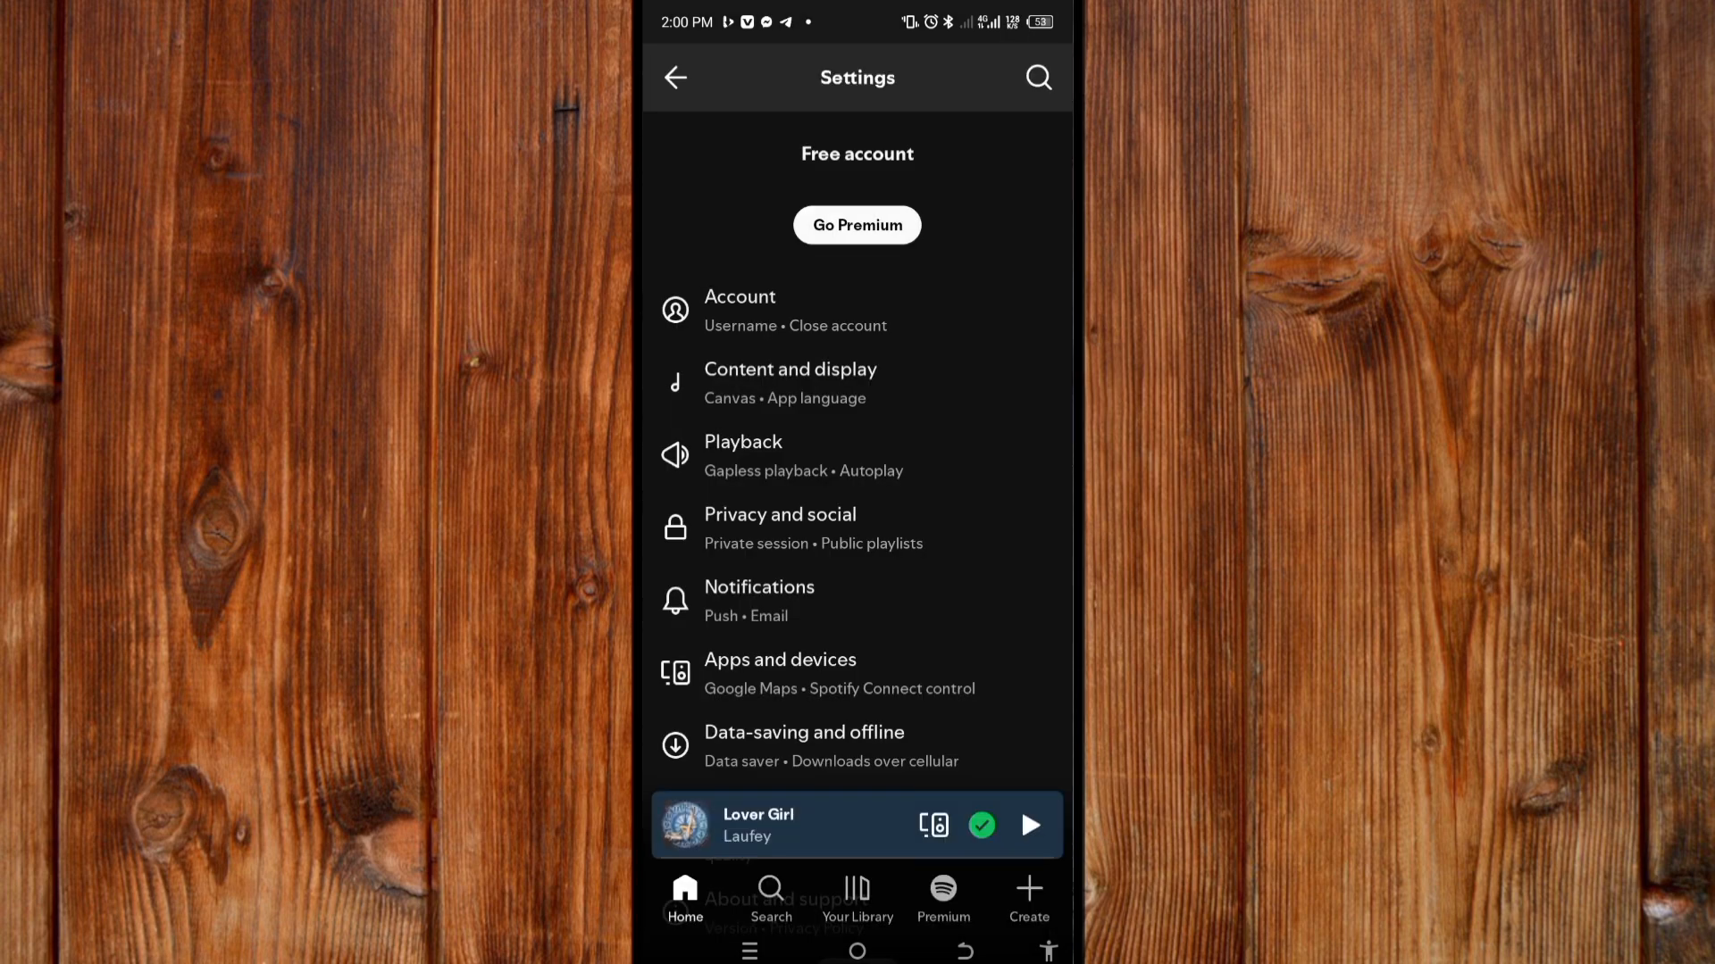
{"action": "scroll", "scroll_direction": "down", "scroll_amount": 3}
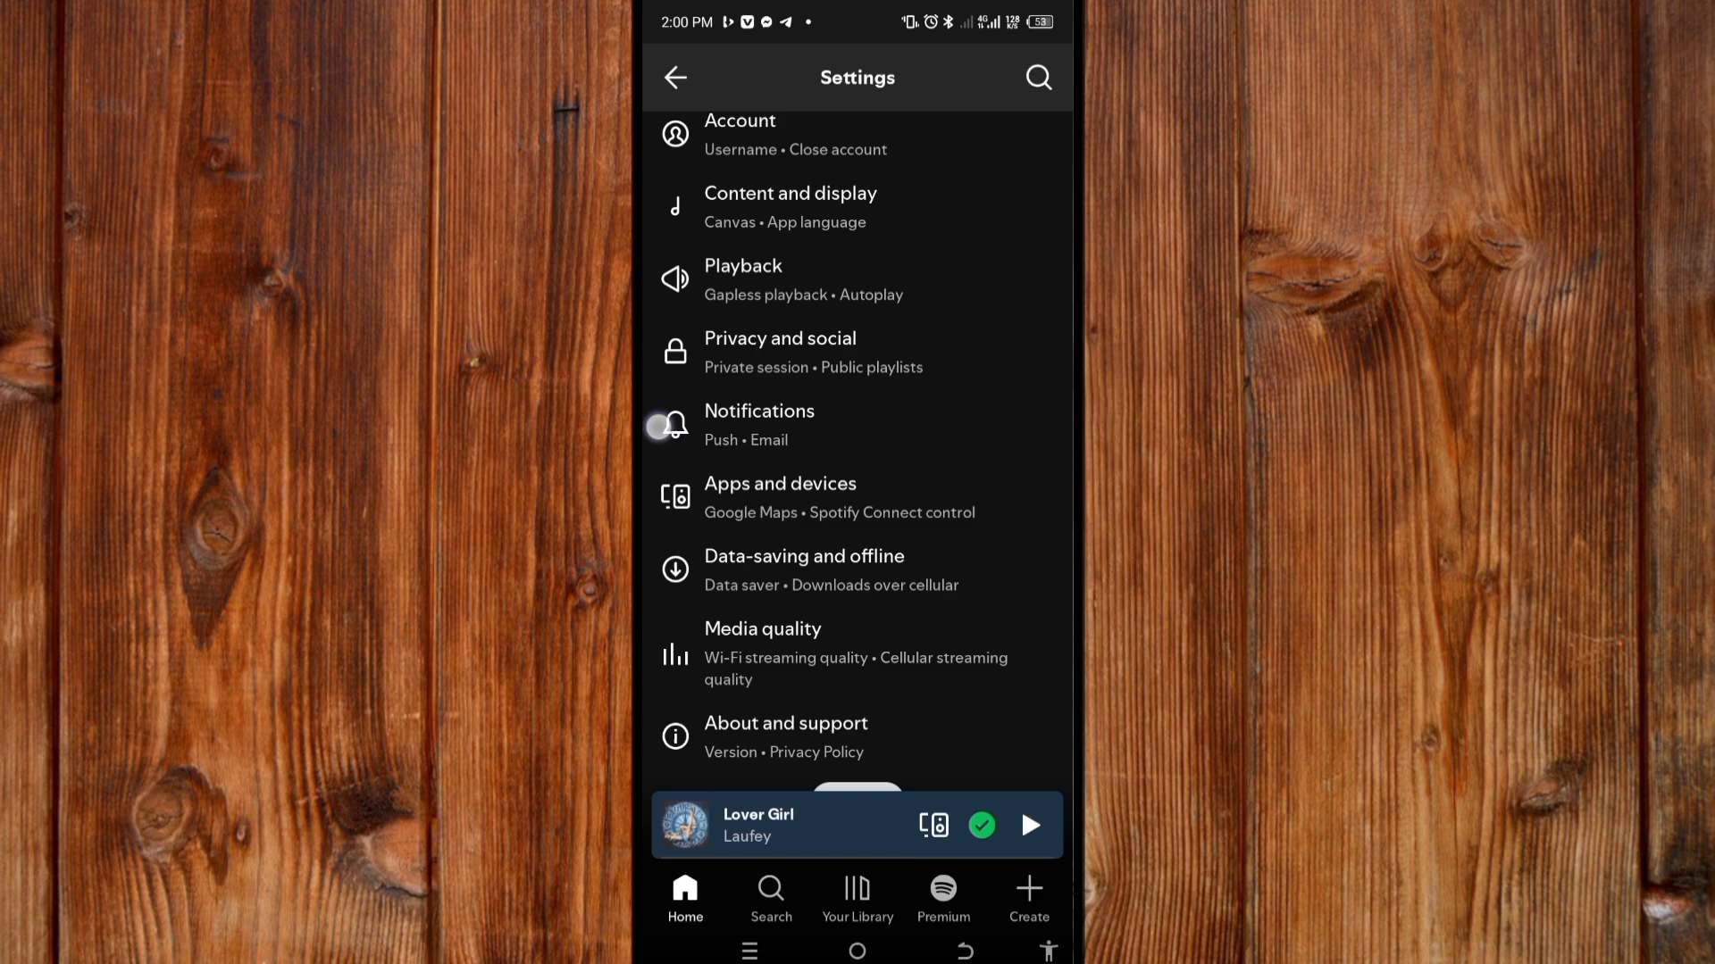
{"action": "scroll", "scroll_direction": "down", "scroll_amount": 3}
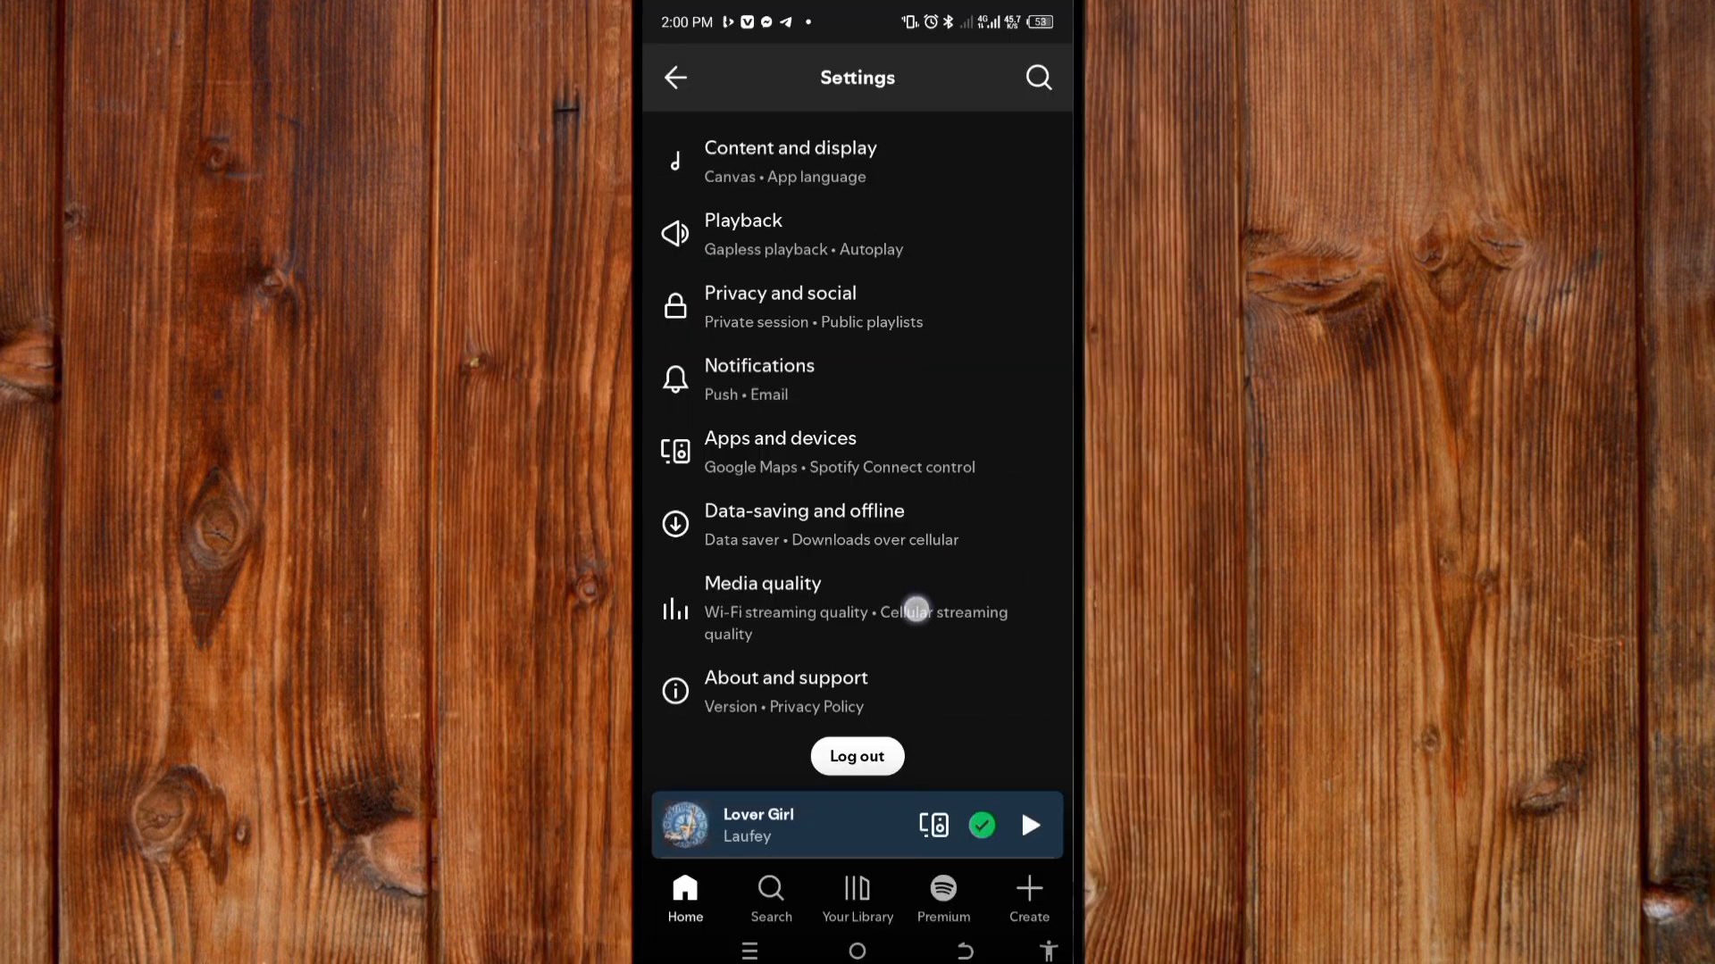
View the Media quality streaming options, then leave Spotify for the home screen
{"action": "left_click", "coordinate": [763, 607]}
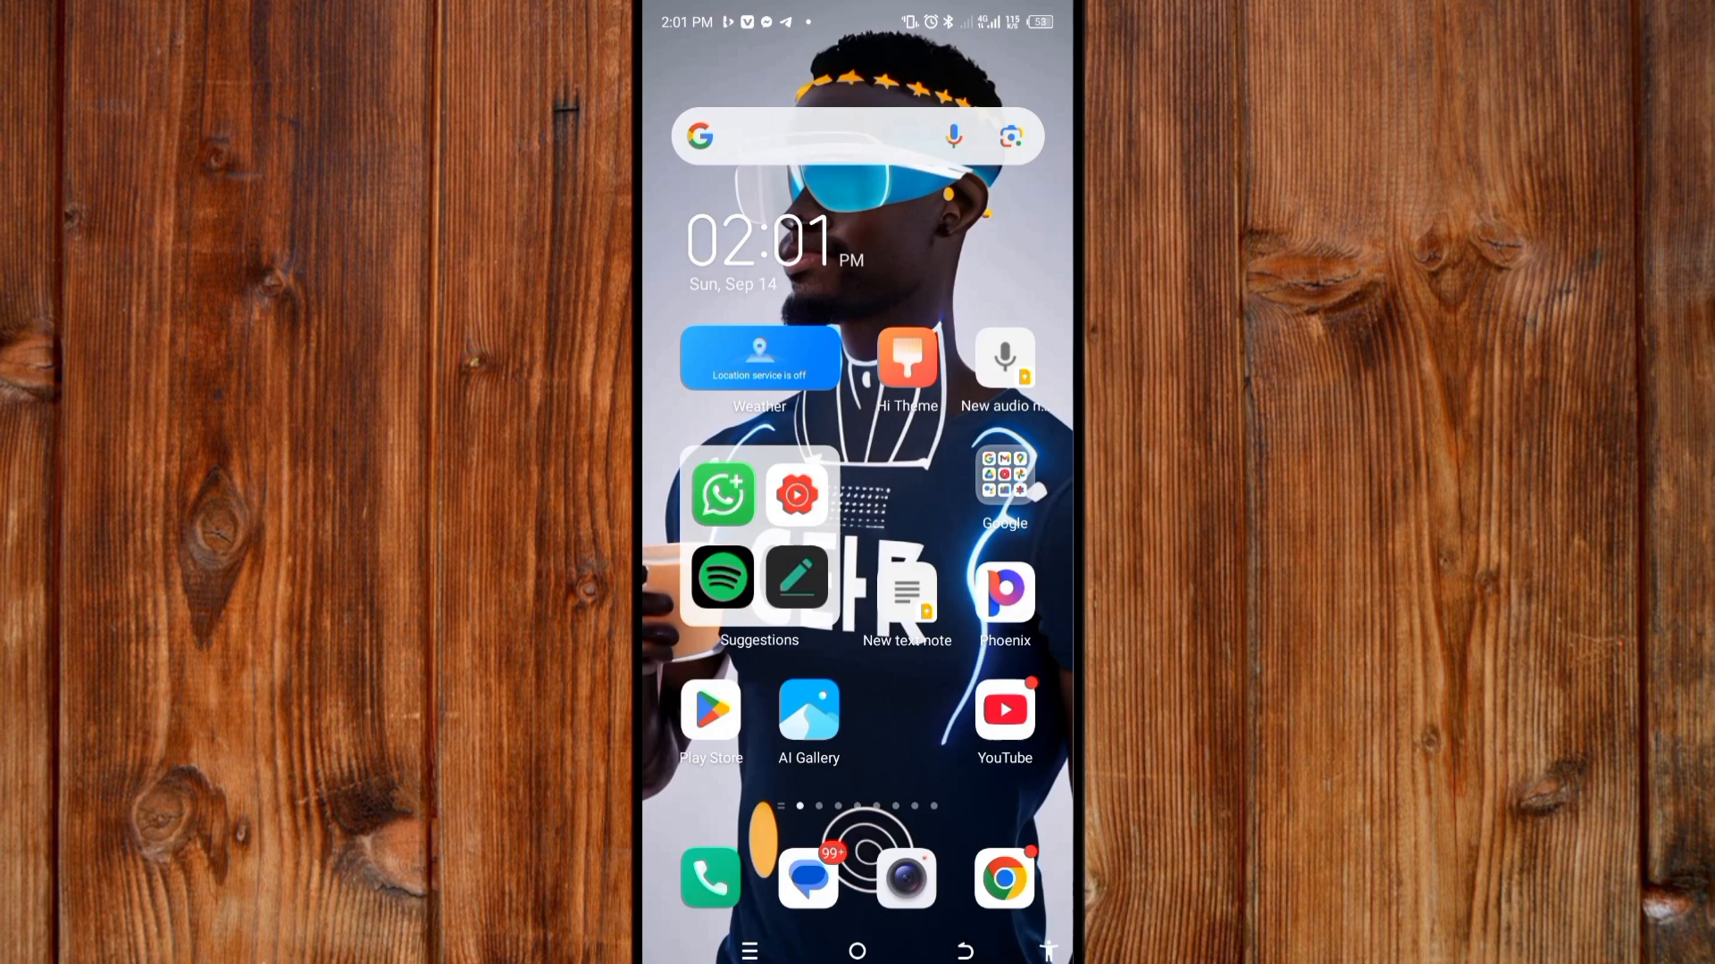
Search Play Store for 'spotif' and open the Spotify: Music and Podcasts (Beta) listing
{"action": "left_click", "coordinate": [709, 709]}
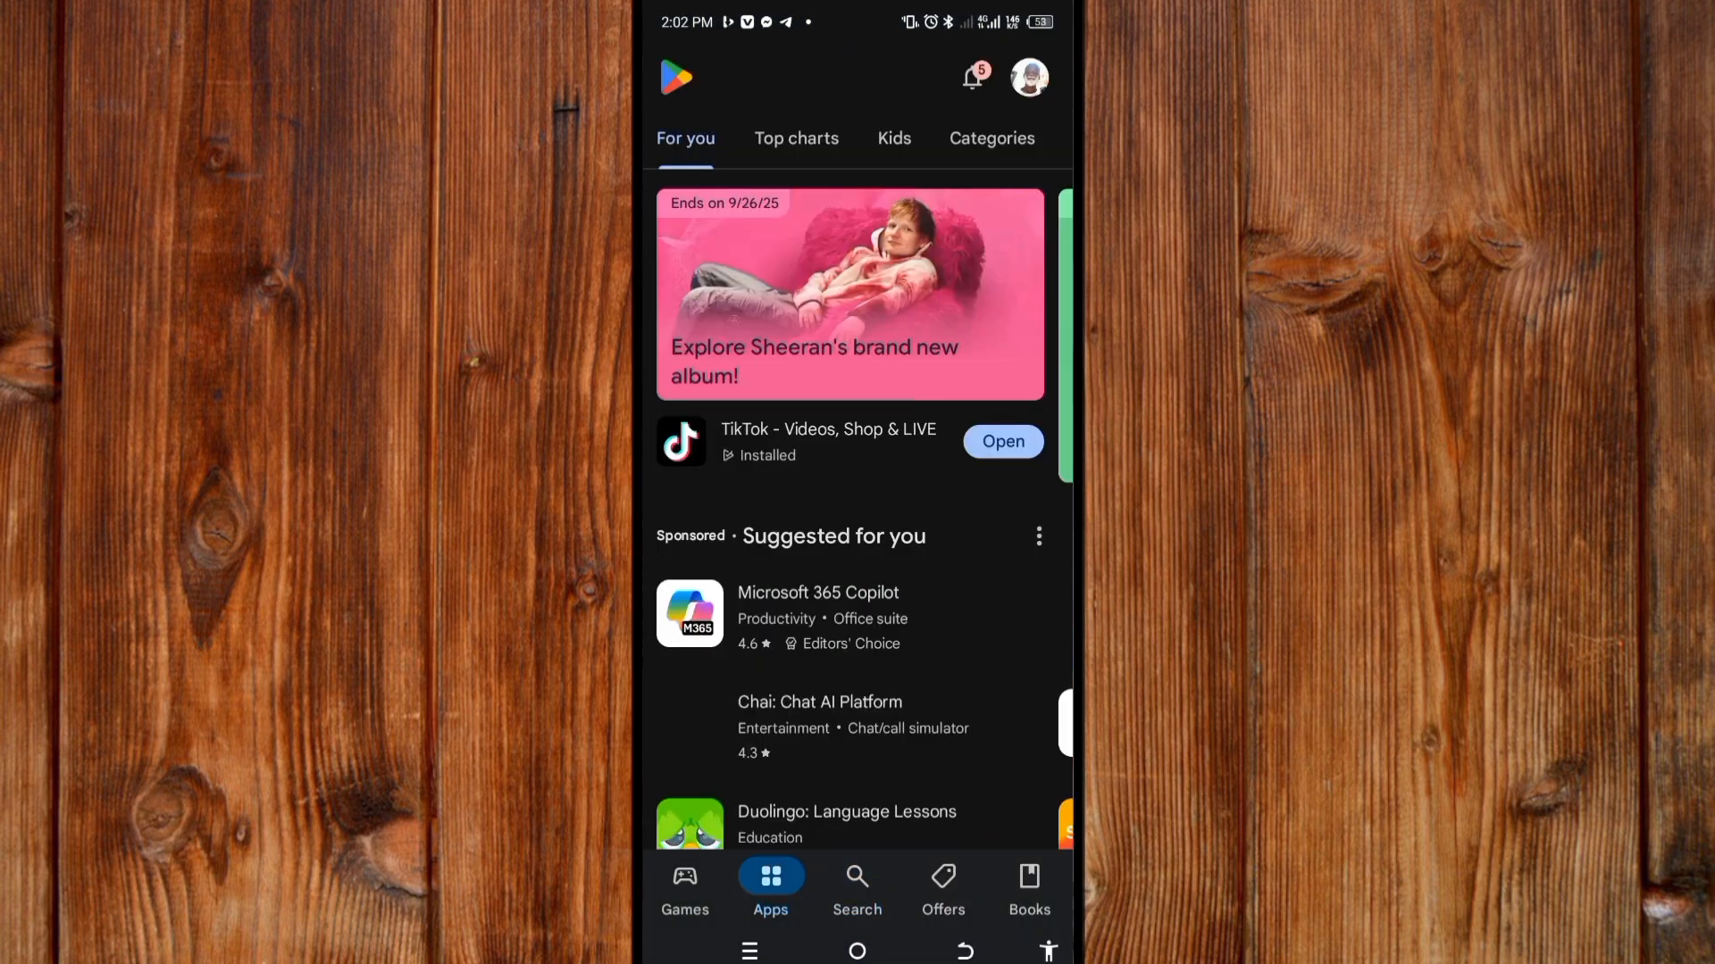
{"action": "left_click", "coordinate": [856, 886]}
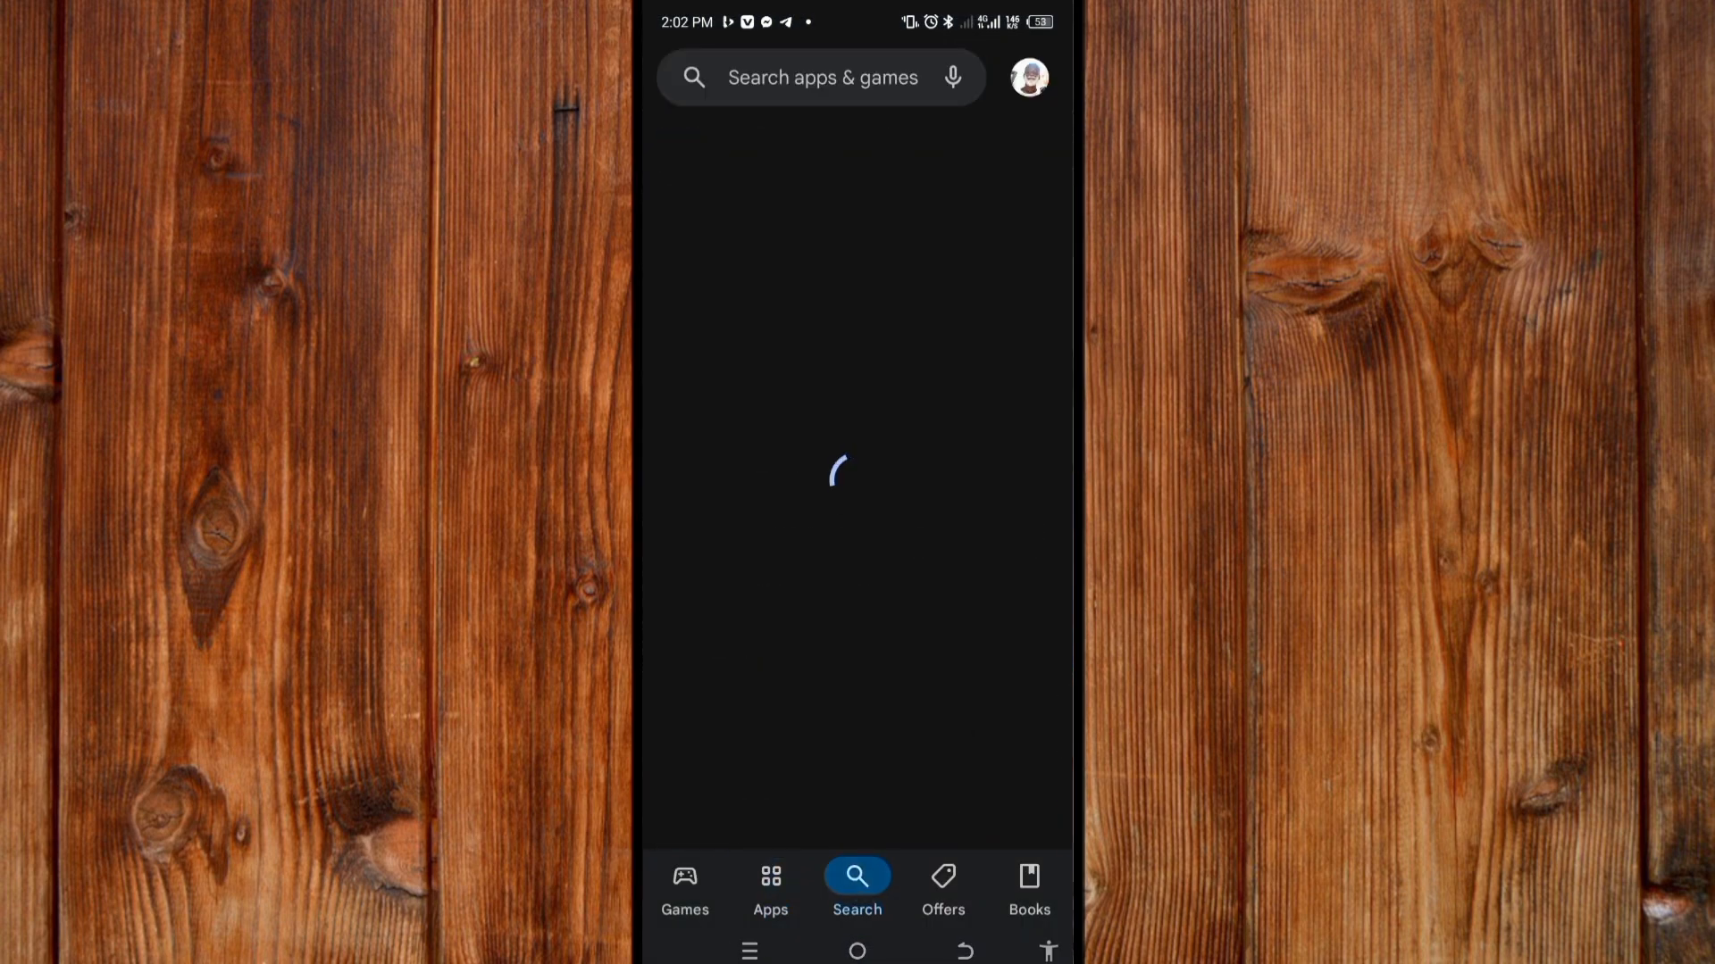
{"action": "type", "text": "spo"}
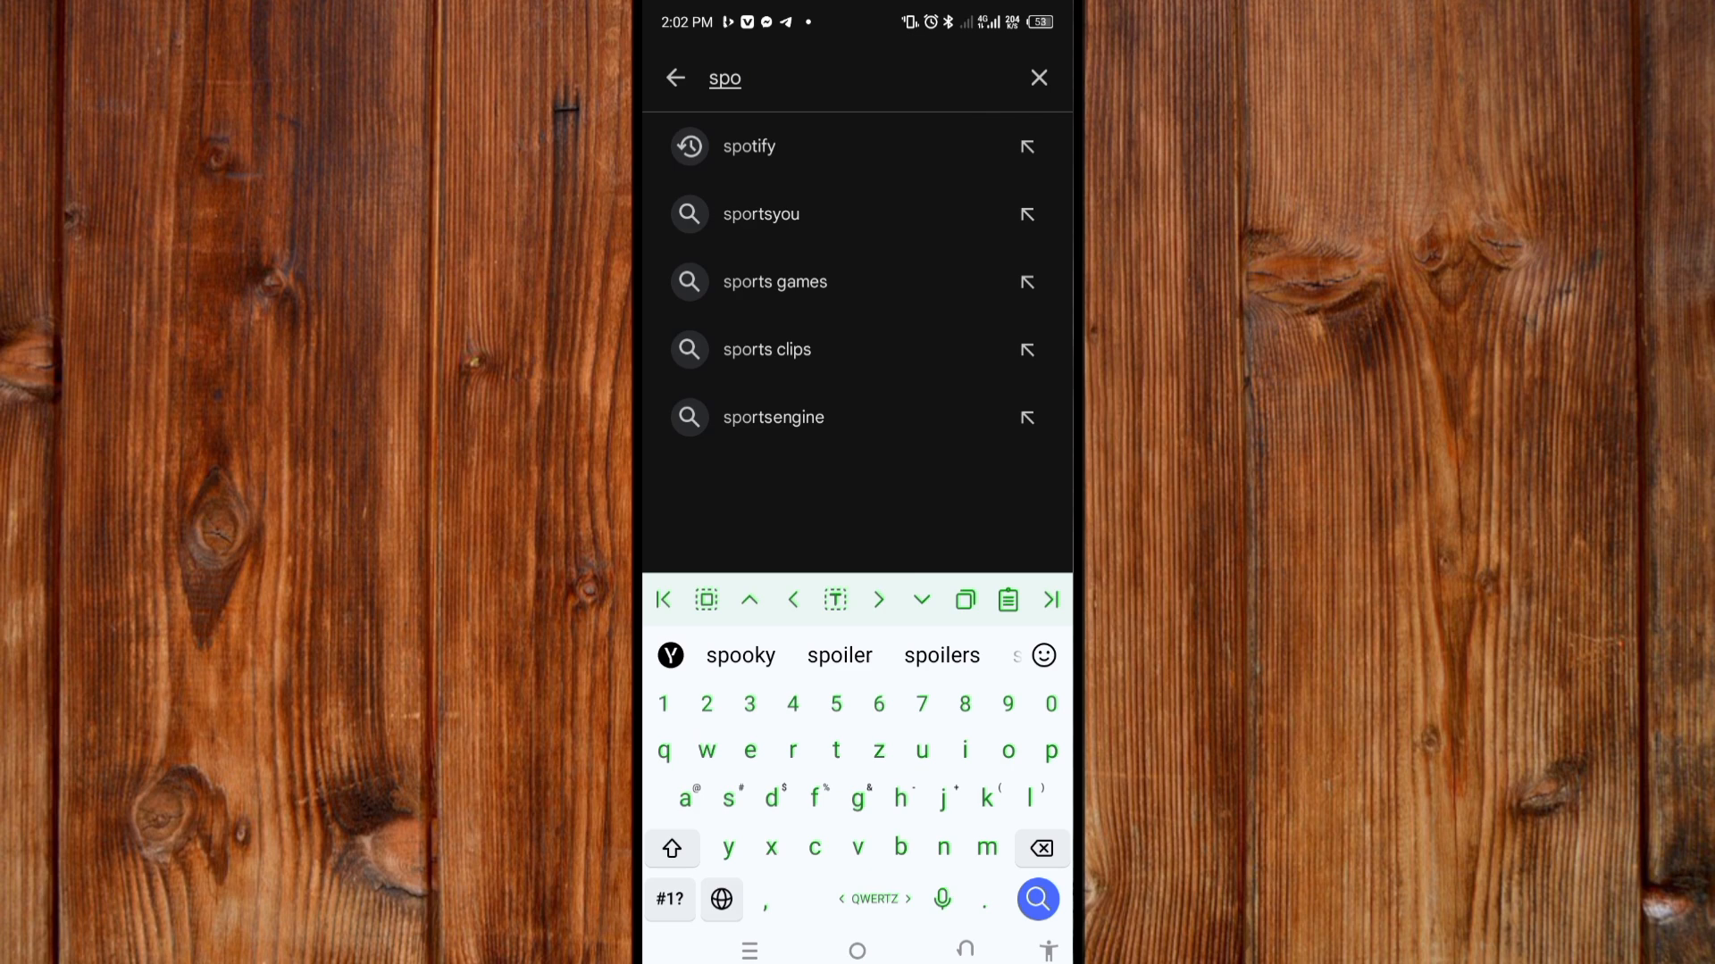
{"action": "type", "text": "f"}
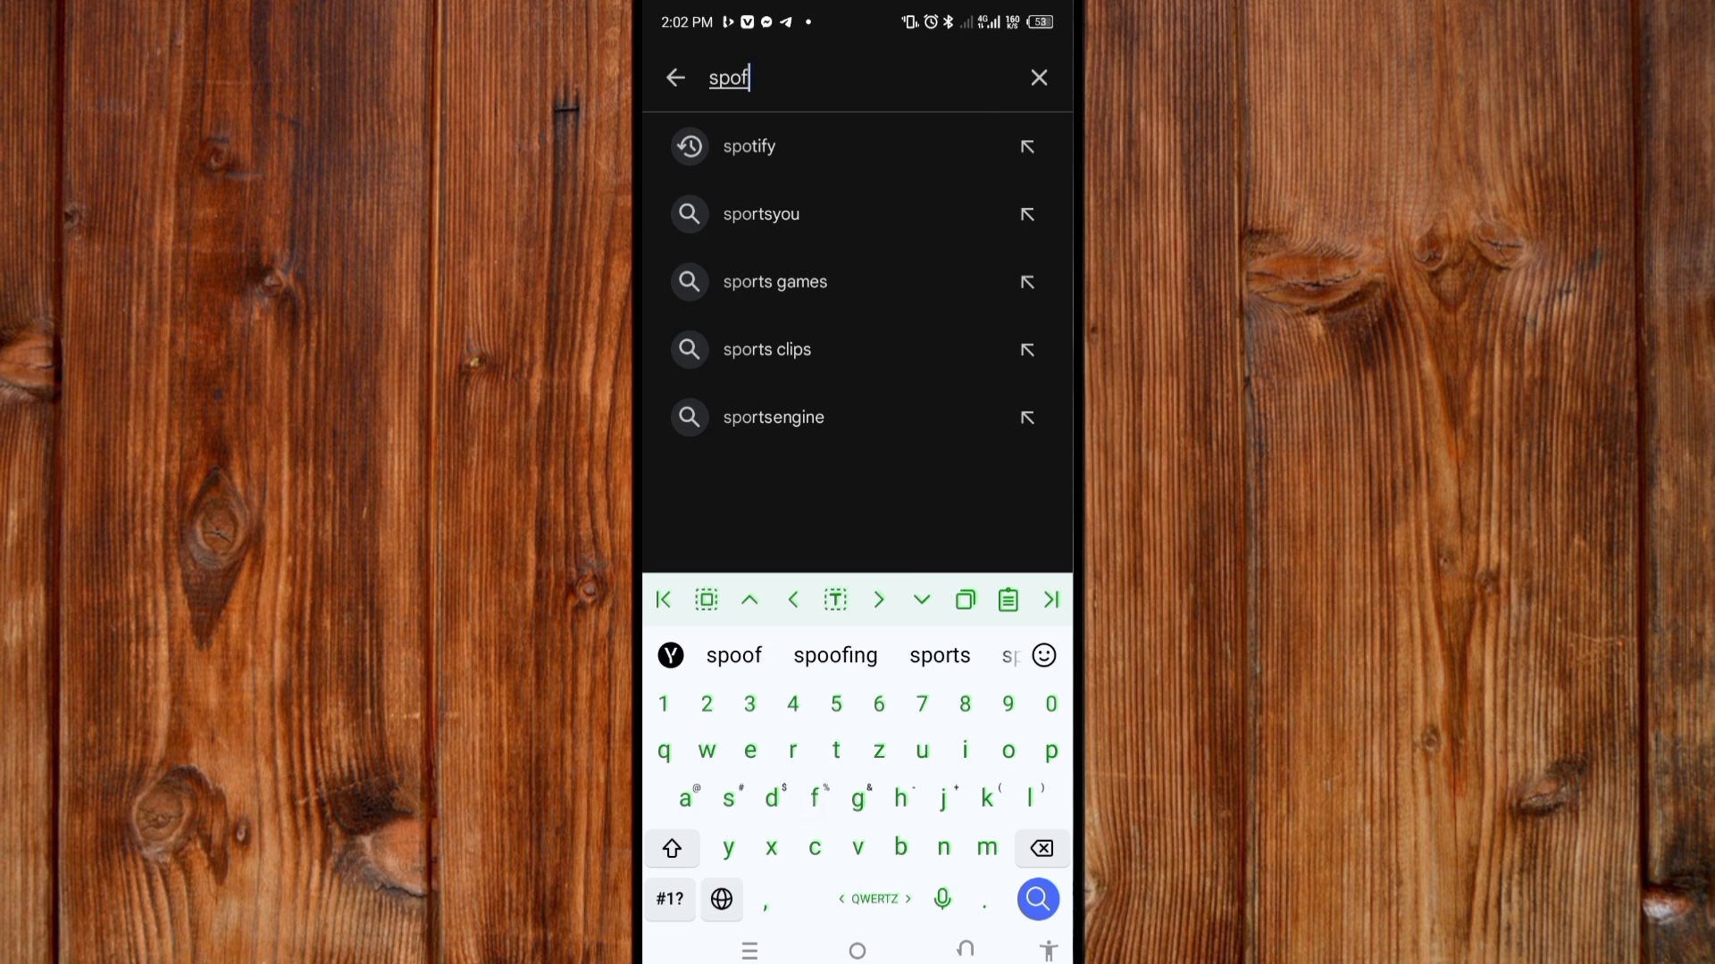
{"action": "left_click", "coordinate": [748, 145]}
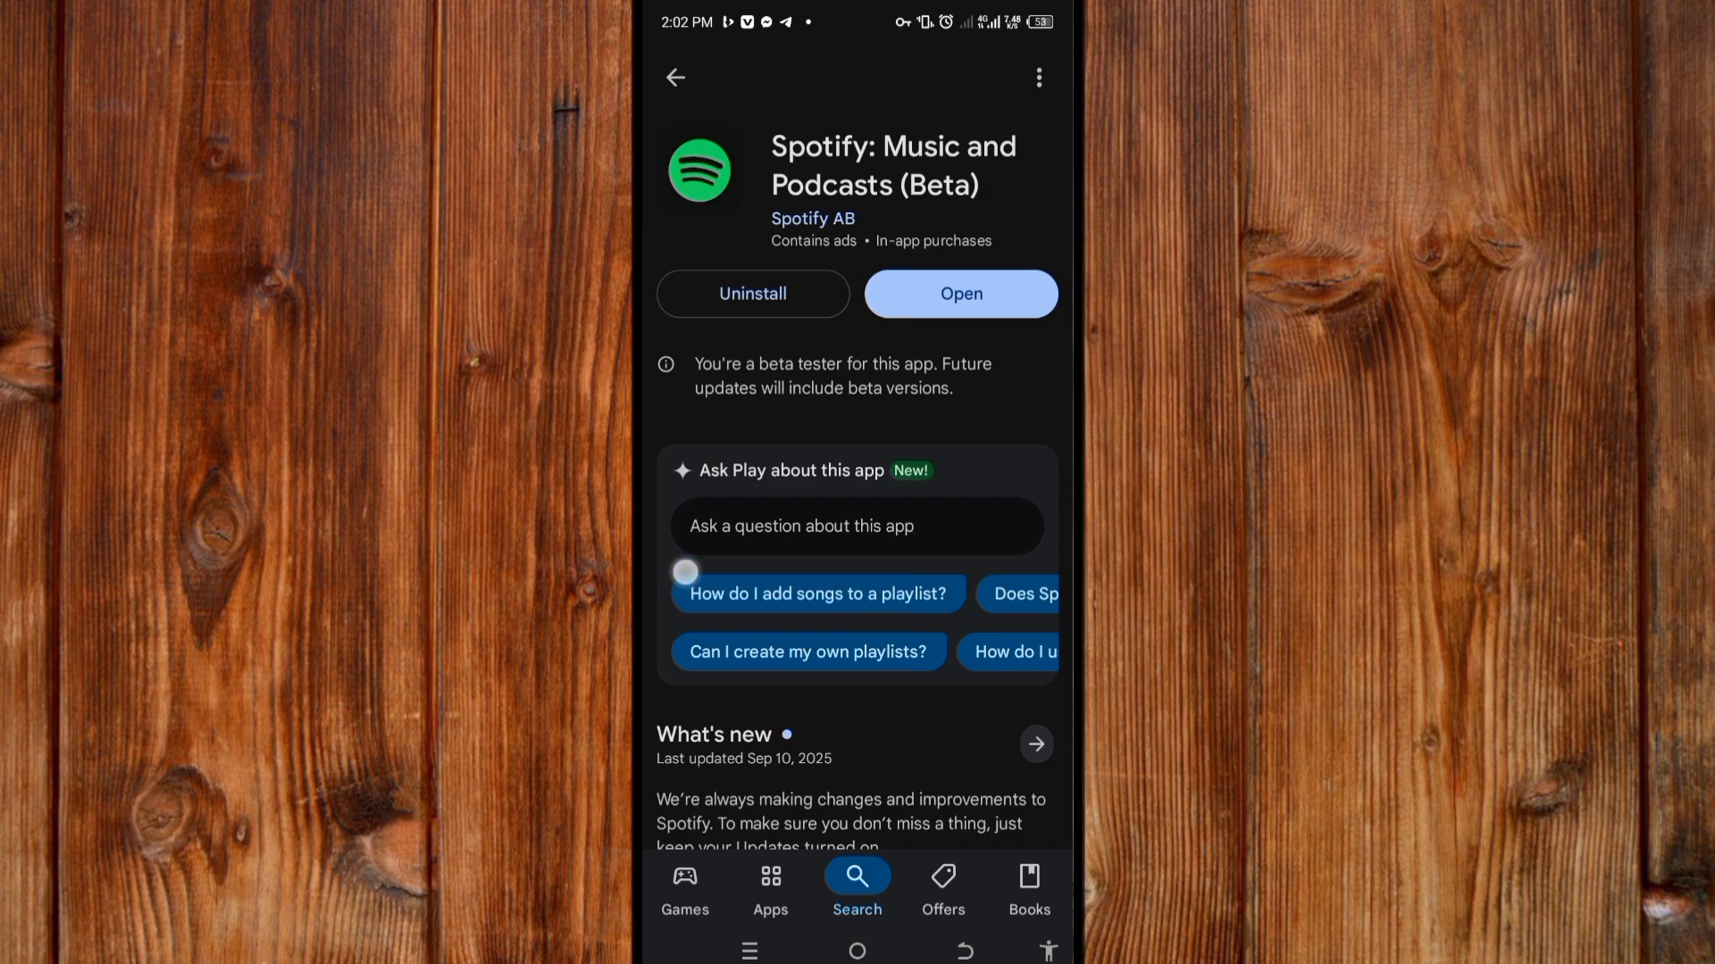
Browse the listing's App support and About sections, then launch Spotify to its Premium offer
{"action": "scroll", "scroll_direction": "down", "scroll_amount": 3}
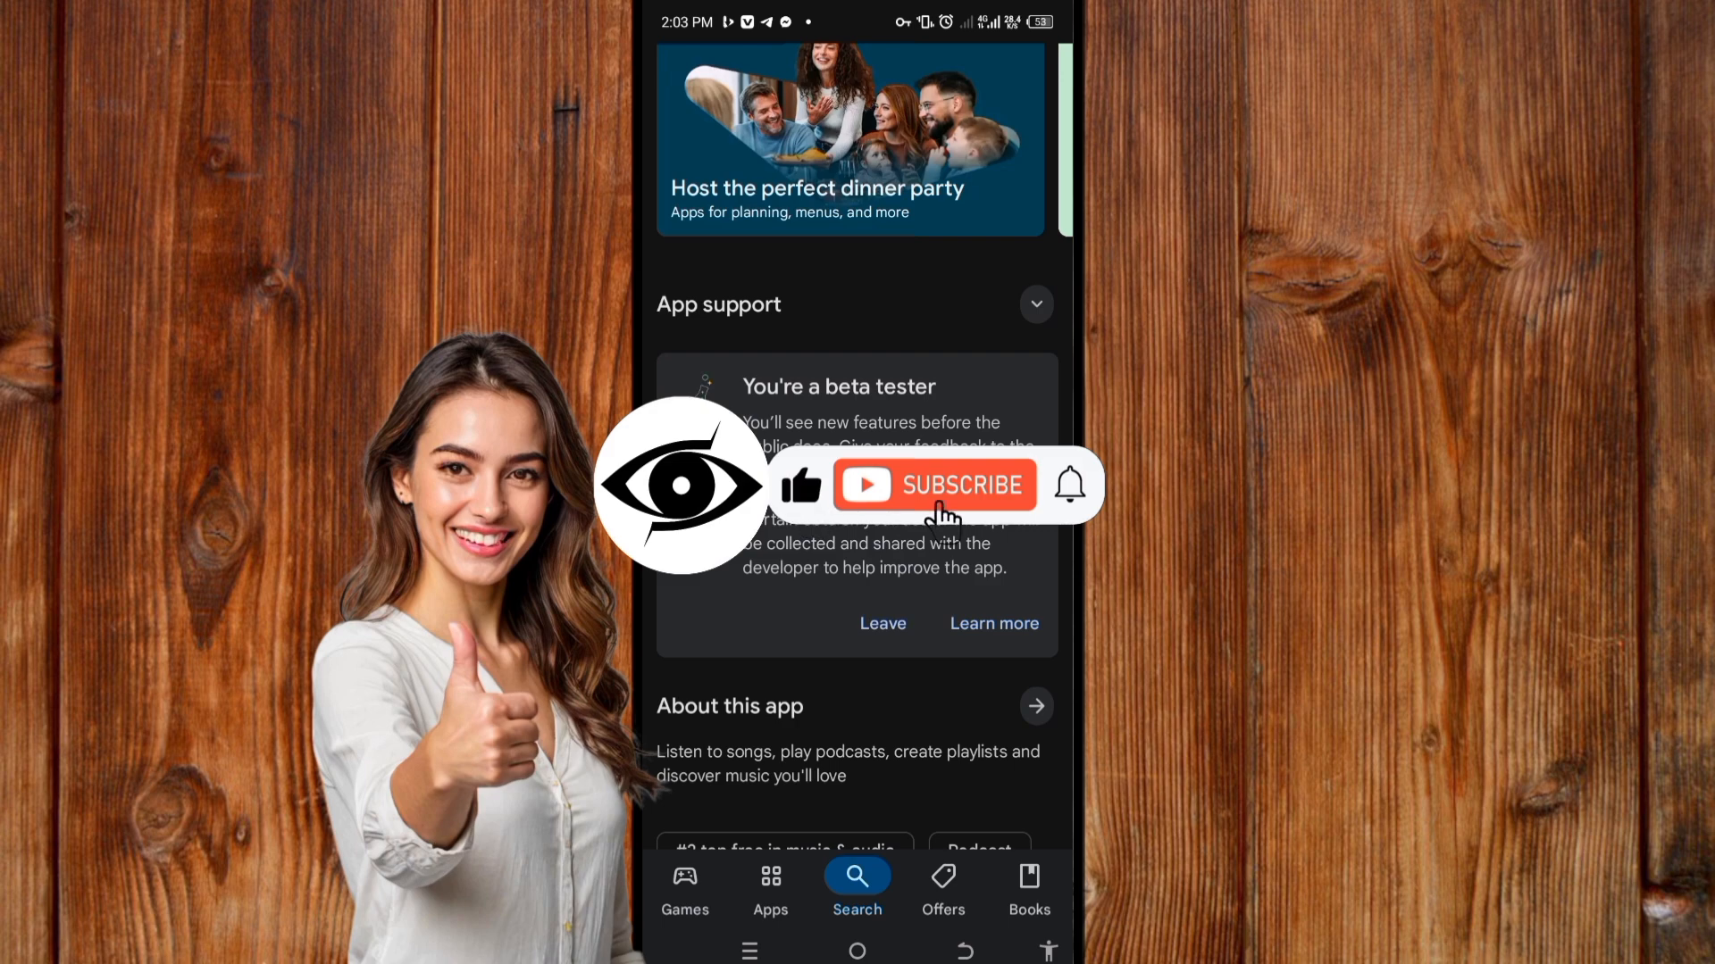
{"action": "left_click", "coordinate": [932, 484]}
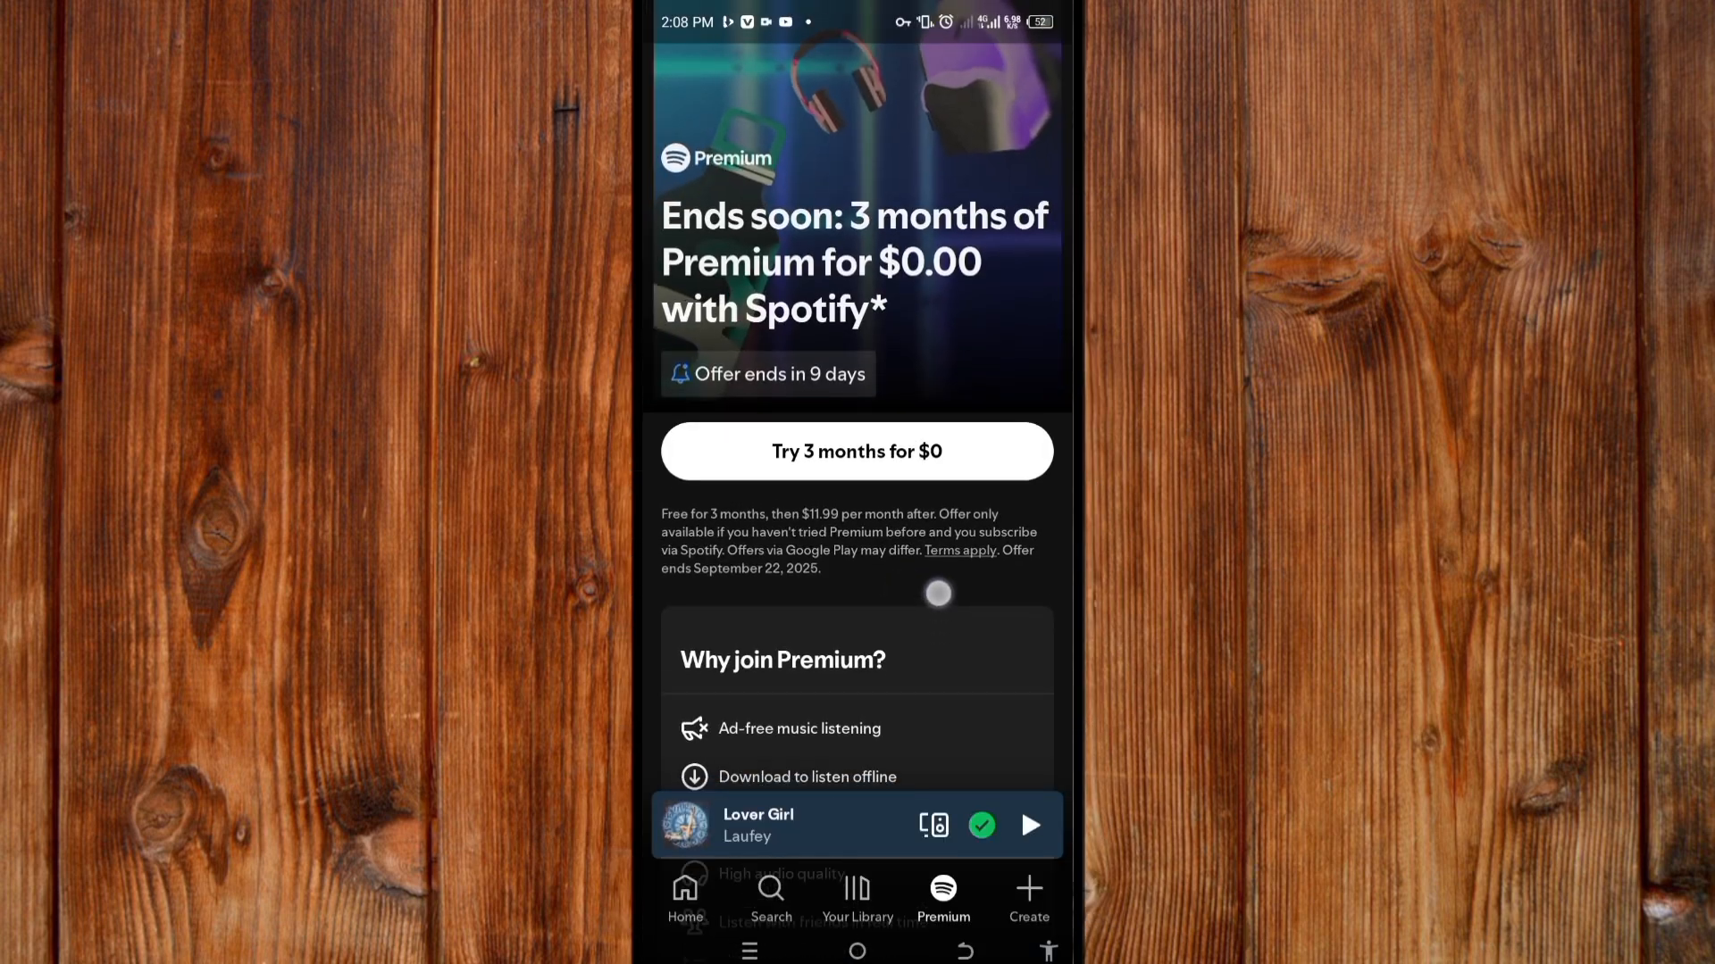
Scroll past 'Why join Premium?' to the Available plans, starting with Individual at $0 for 3 months
{"action": "scroll", "scroll_direction": "down", "scroll_amount": 3}
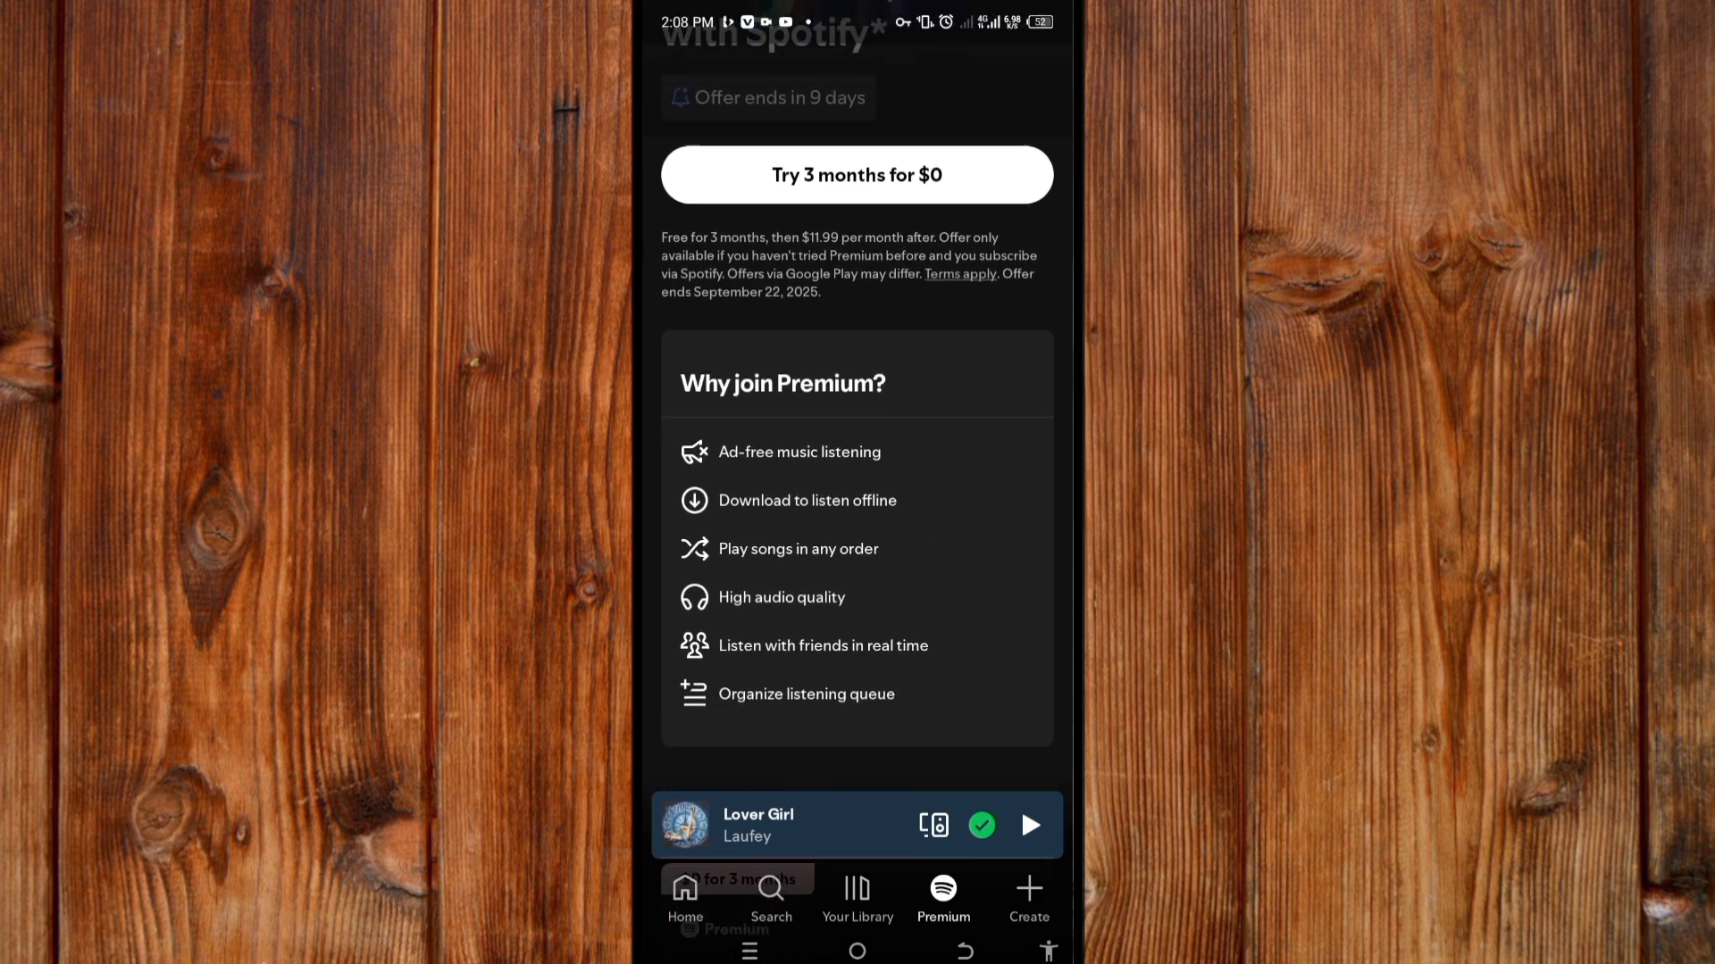
{"action": "scroll", "scroll_direction": "down", "scroll_amount": 3}
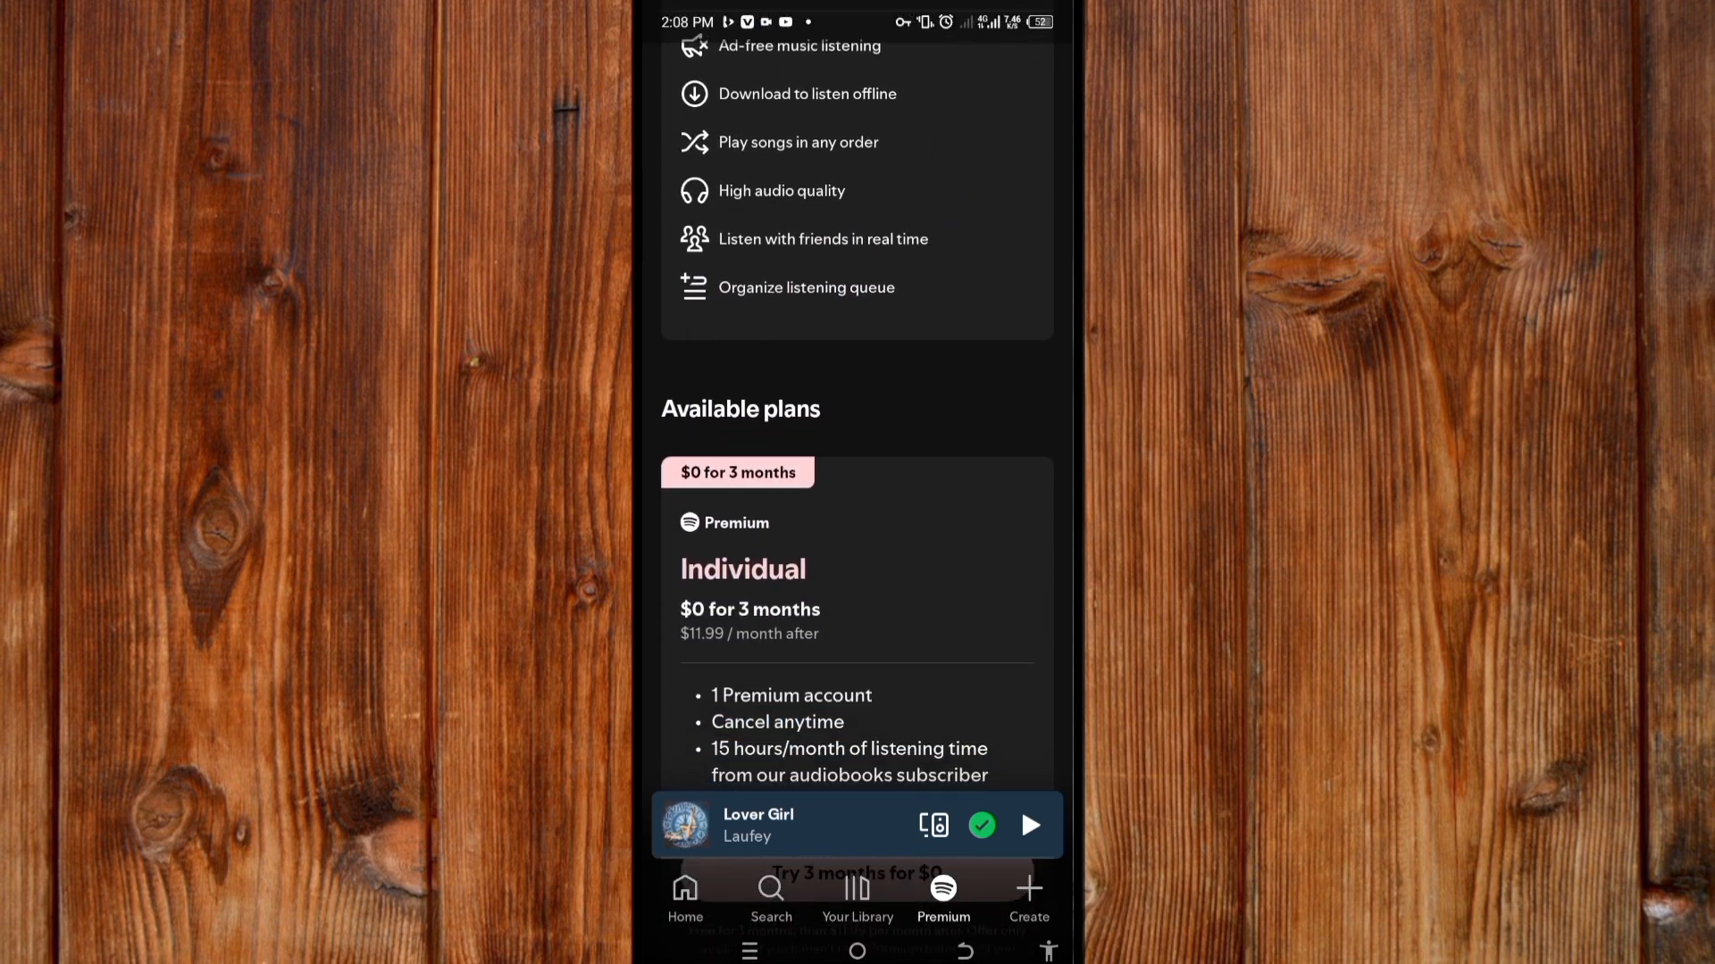